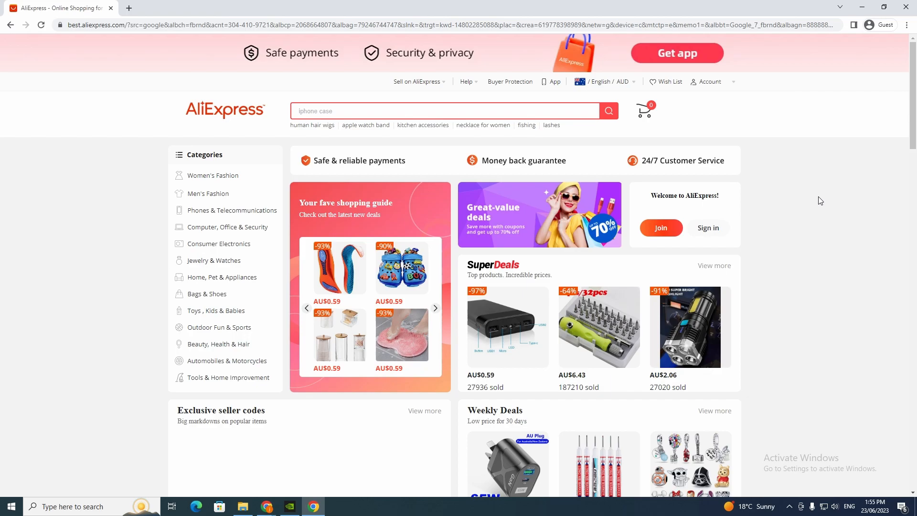
mouse_move(766, 168)
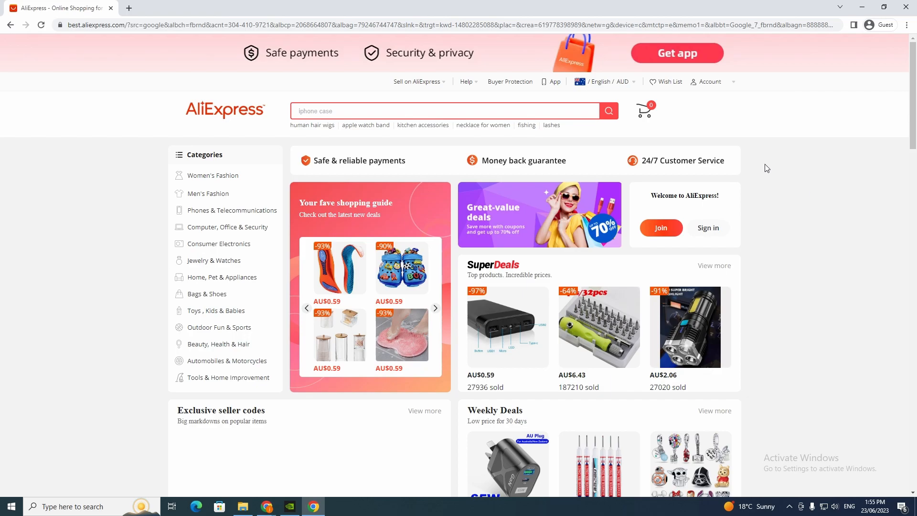
mouse_move(538, 134)
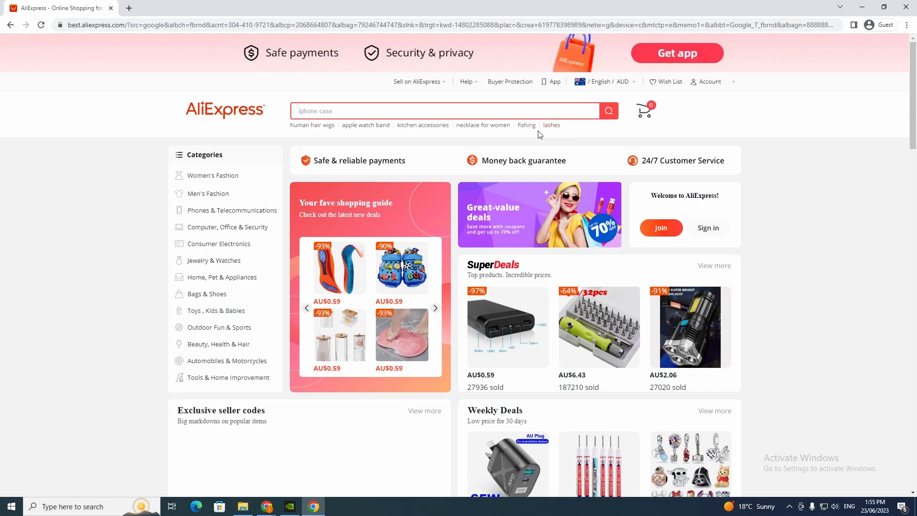
- Start new-account registration from the Account menu in the top bar
left_click(709, 82)
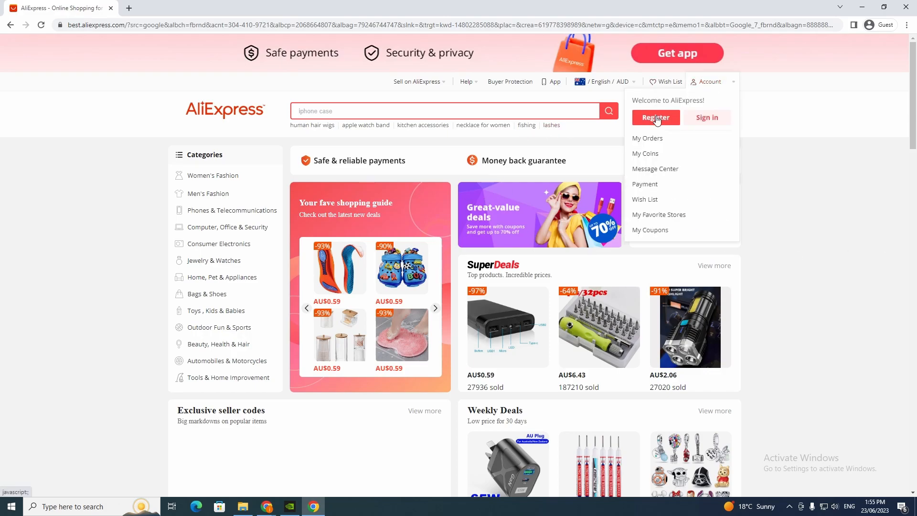
left_click(654, 117)
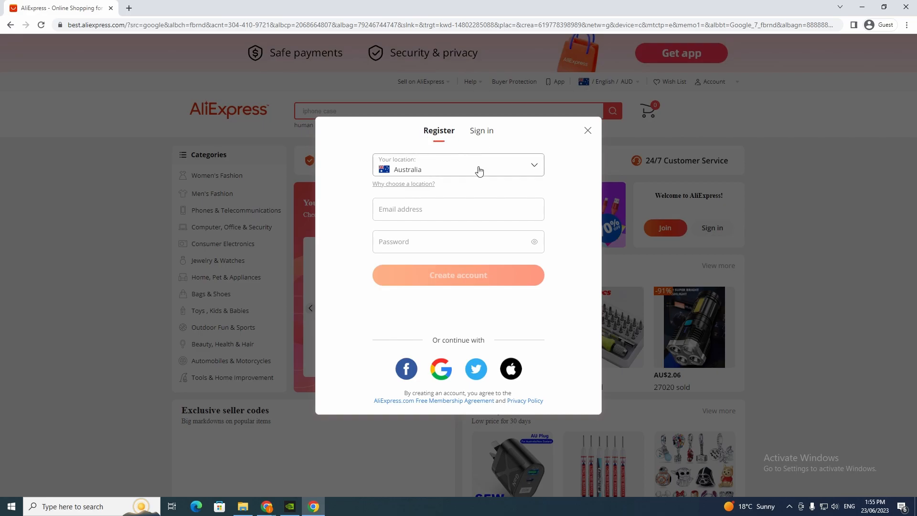
- Search 'temp email' in a new tab and land on temp-mail.org for a disposable address
left_click(237, 8)
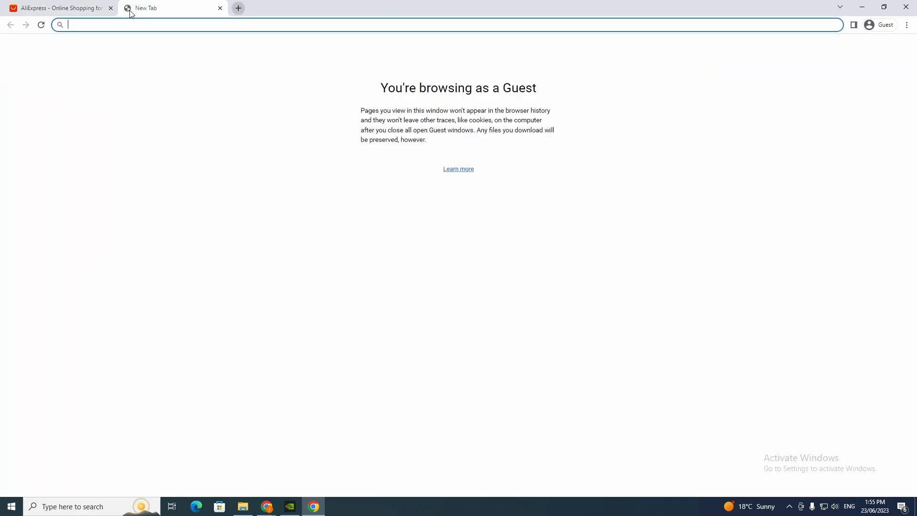
type("temp")
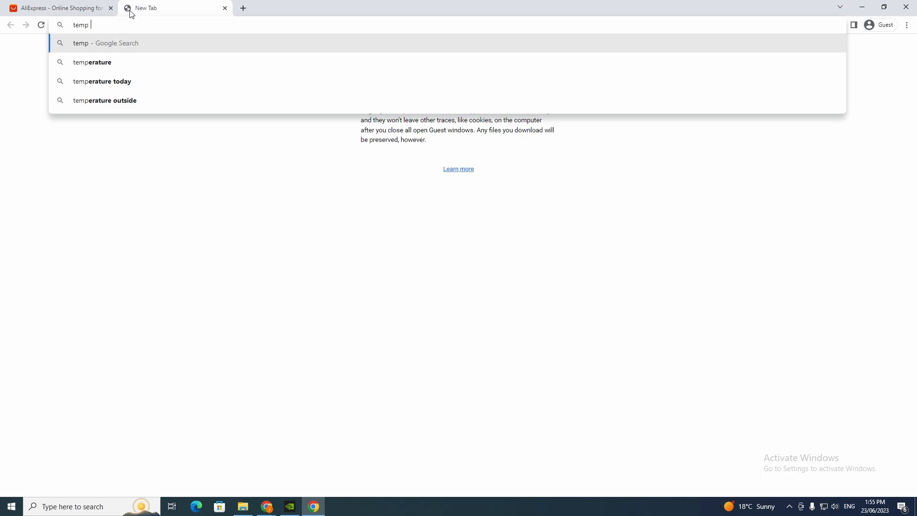
type("email")
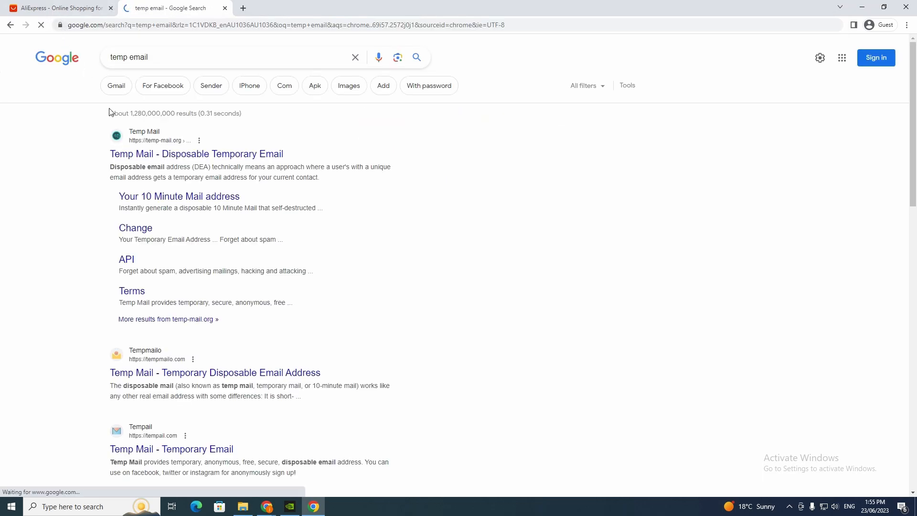
left_click(196, 153)
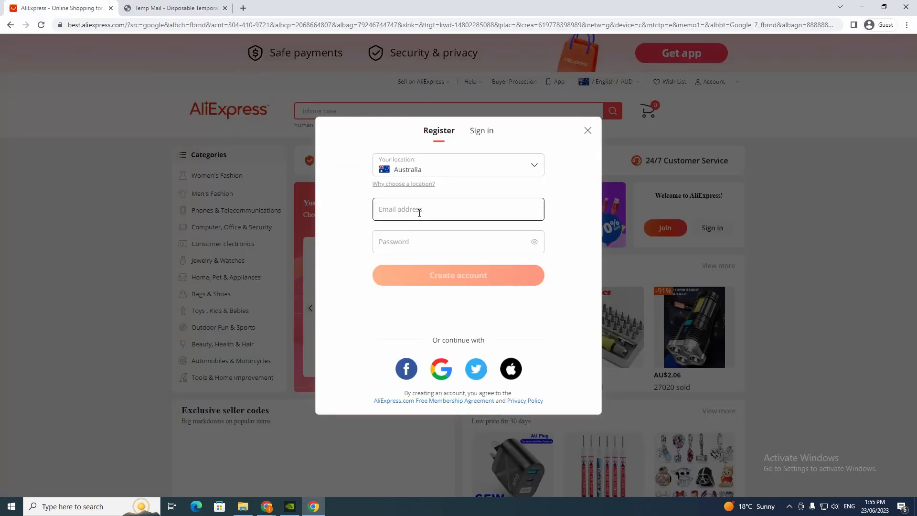
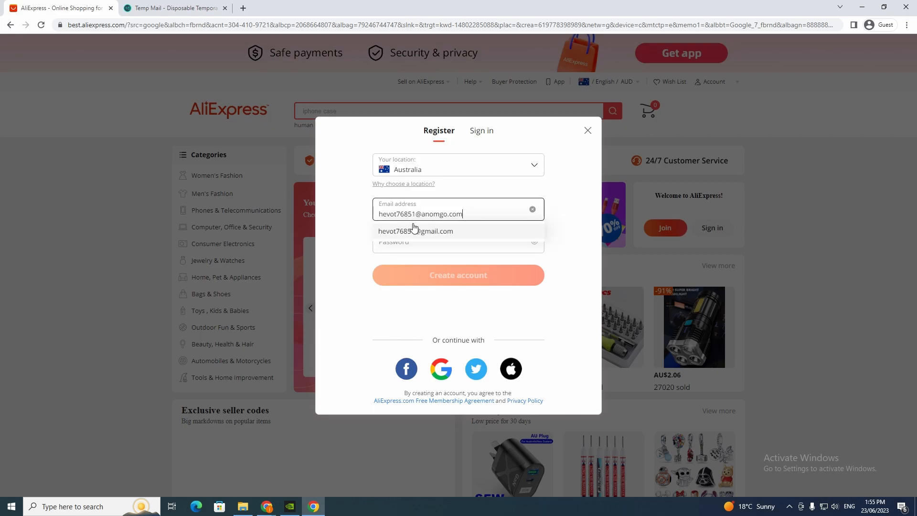
left_click(458, 240)
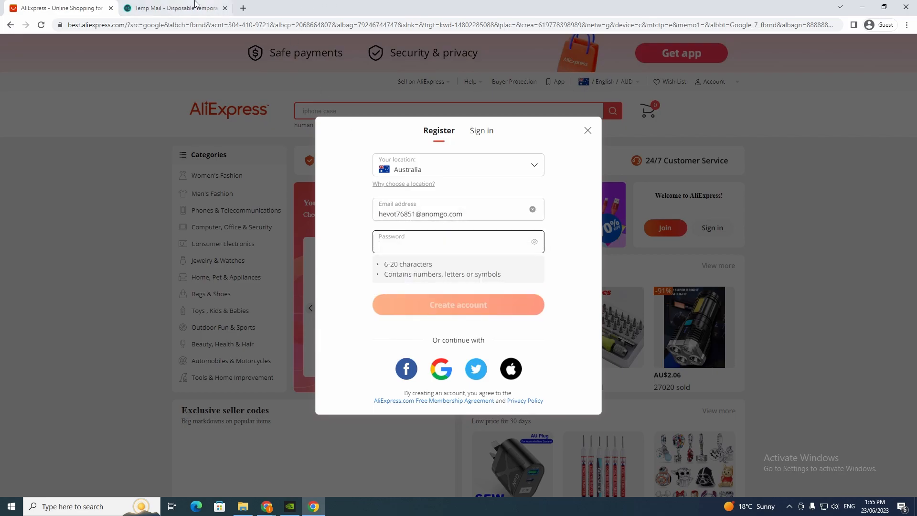
left_click(176, 8)
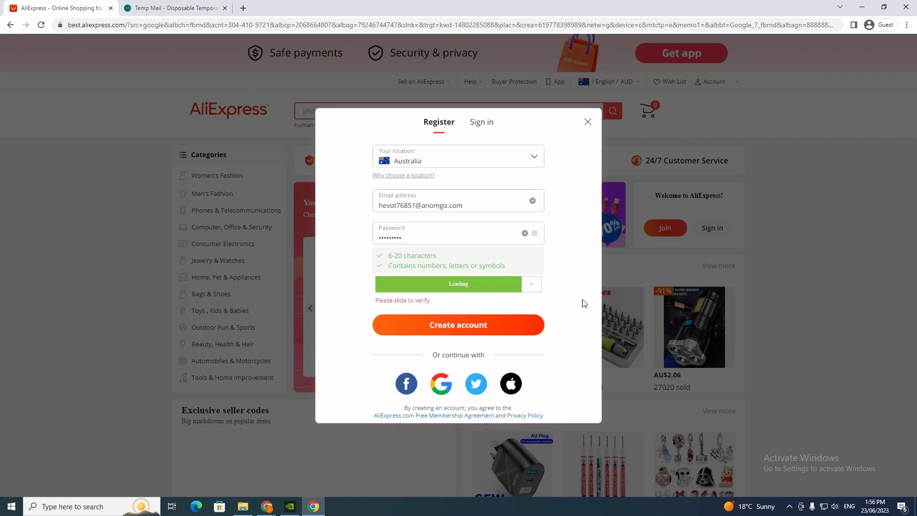
left_click(458, 325)
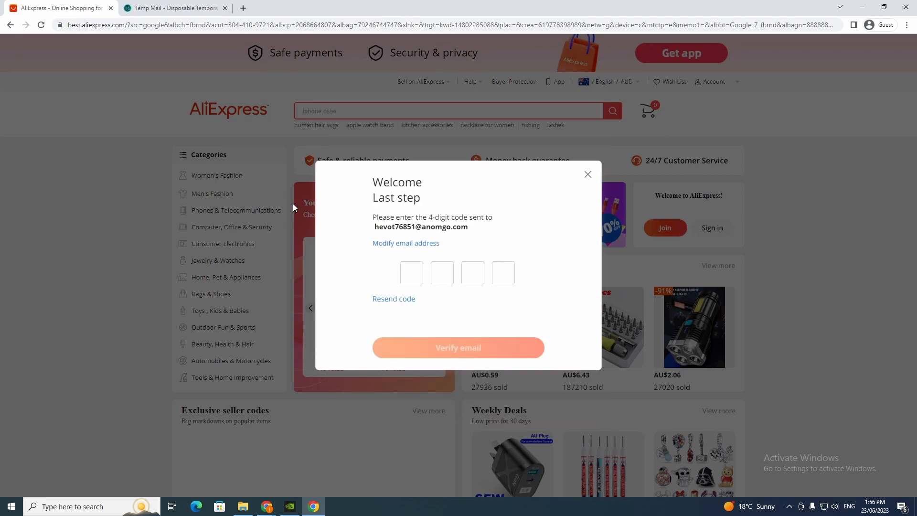
left_click(175, 8)
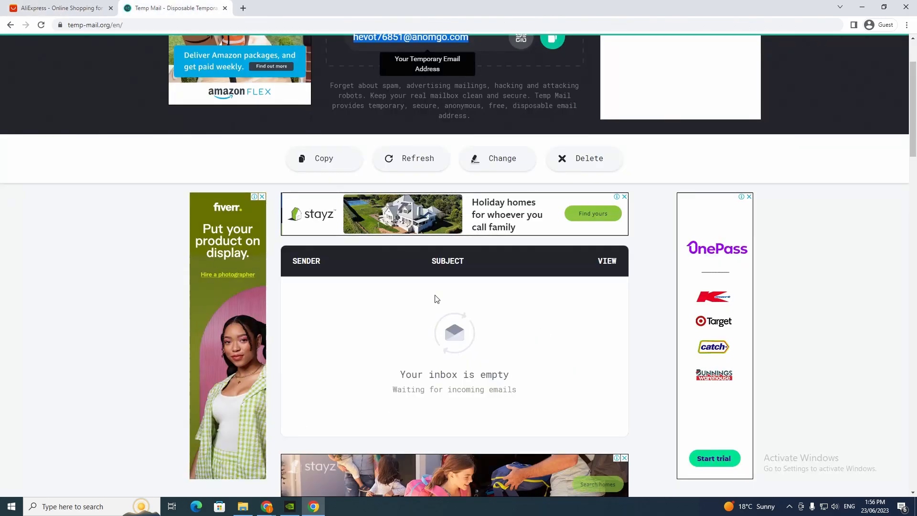
scroll("down", 3)
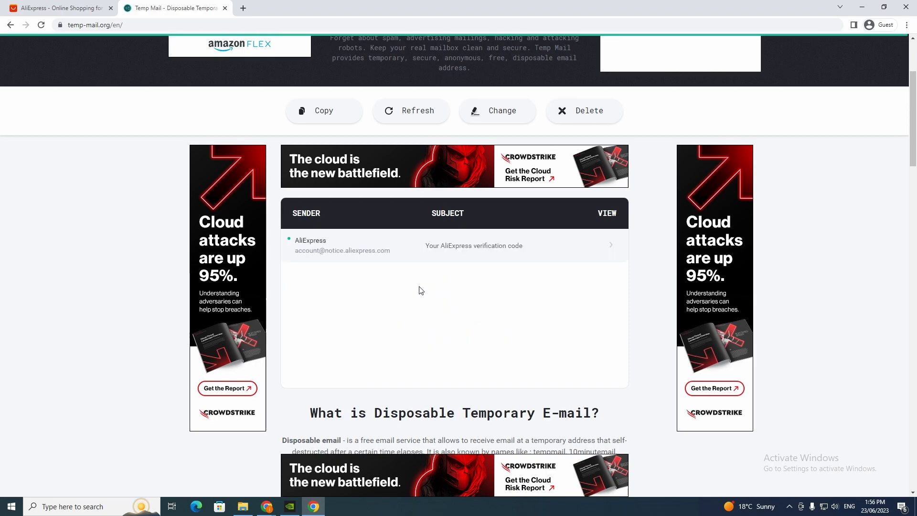
left_click(473, 245)
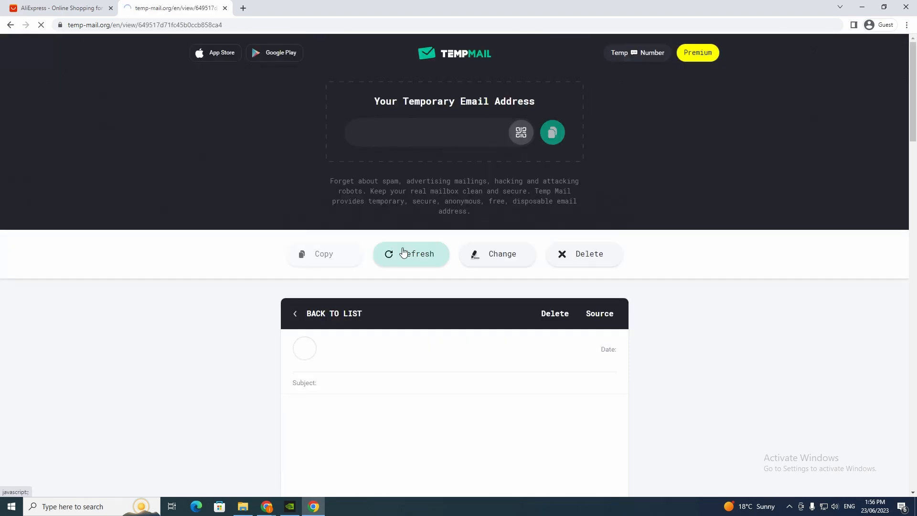
left_click(411, 253)
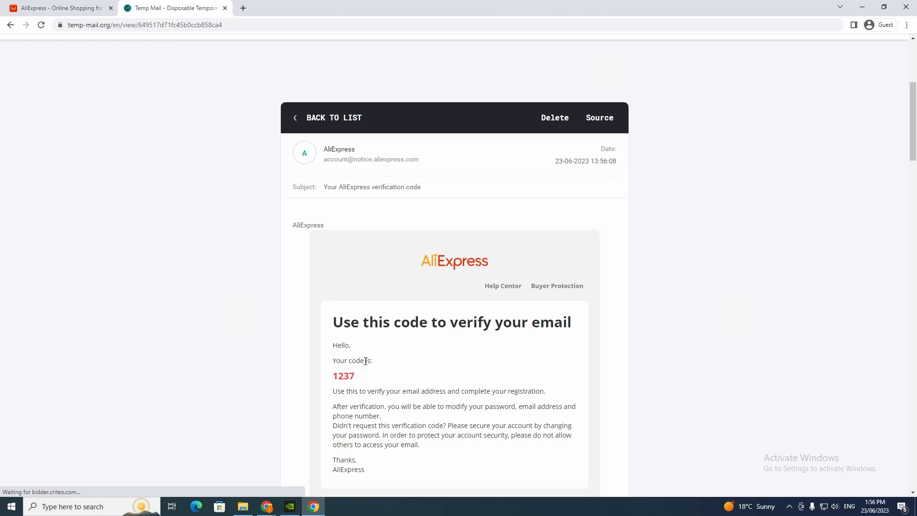
double_click(344, 376)
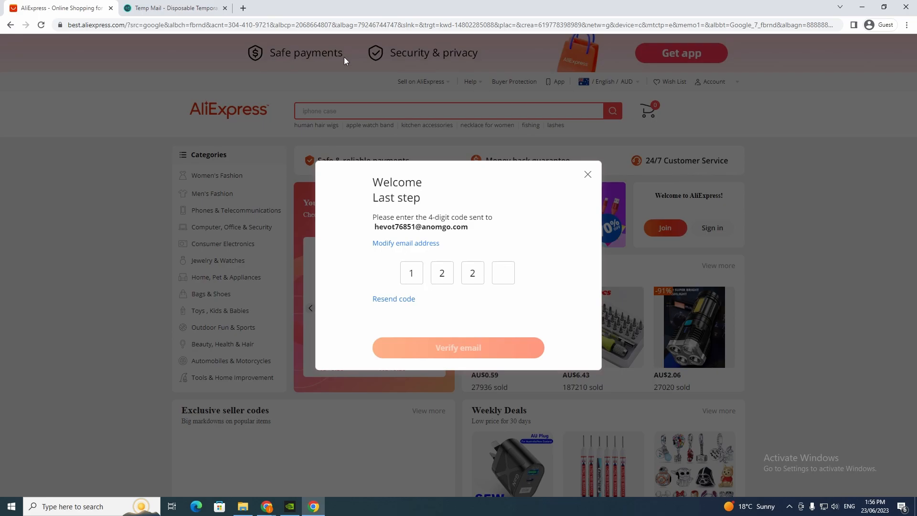
left_click(174, 8)
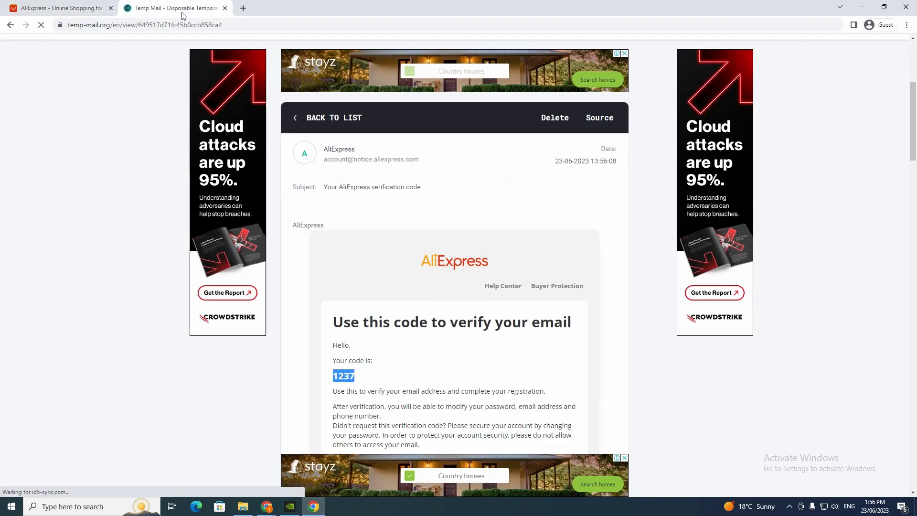
left_click(59, 8)
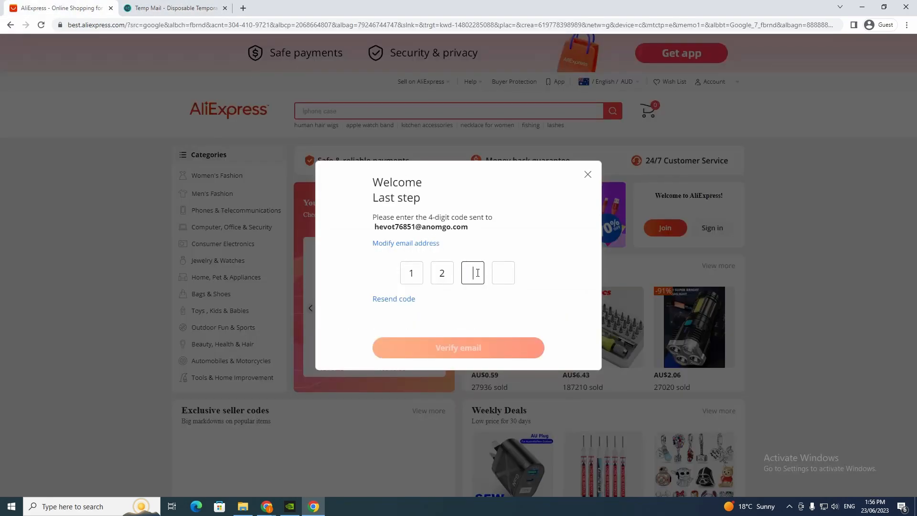
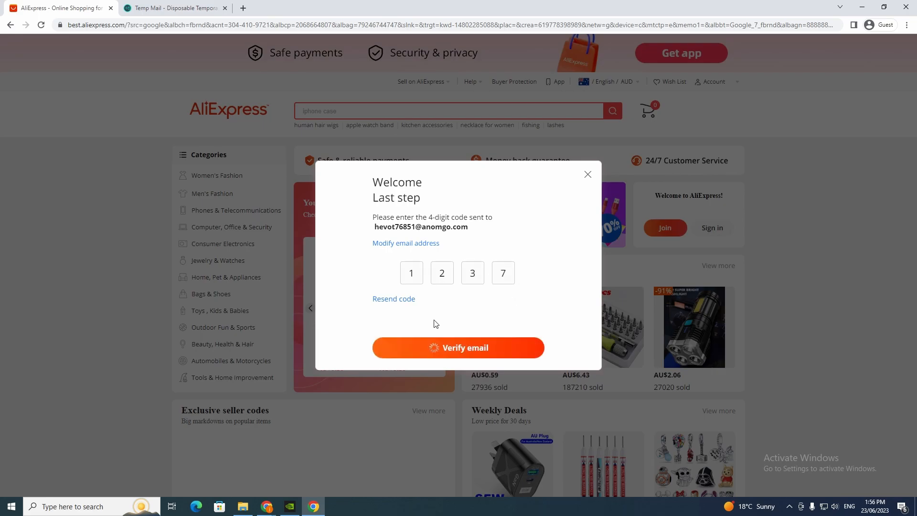
mouse_move(266, 236)
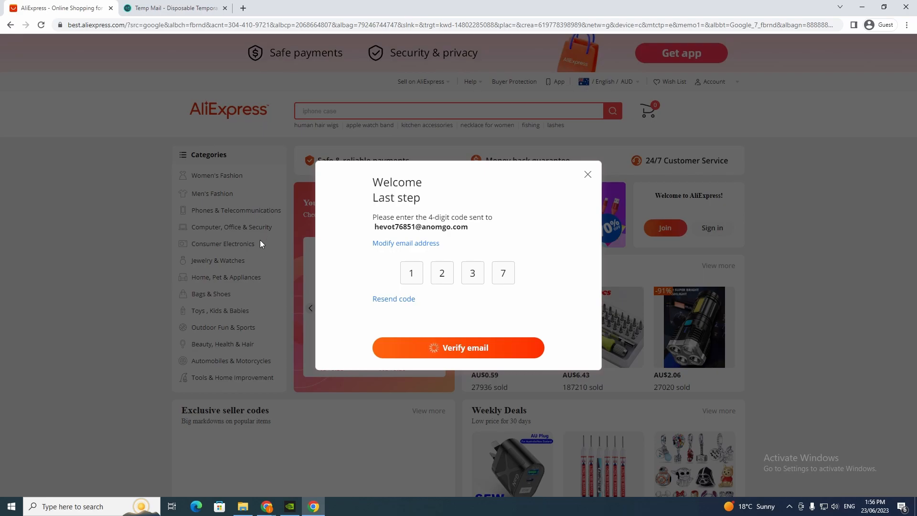
mouse_move(19, 200)
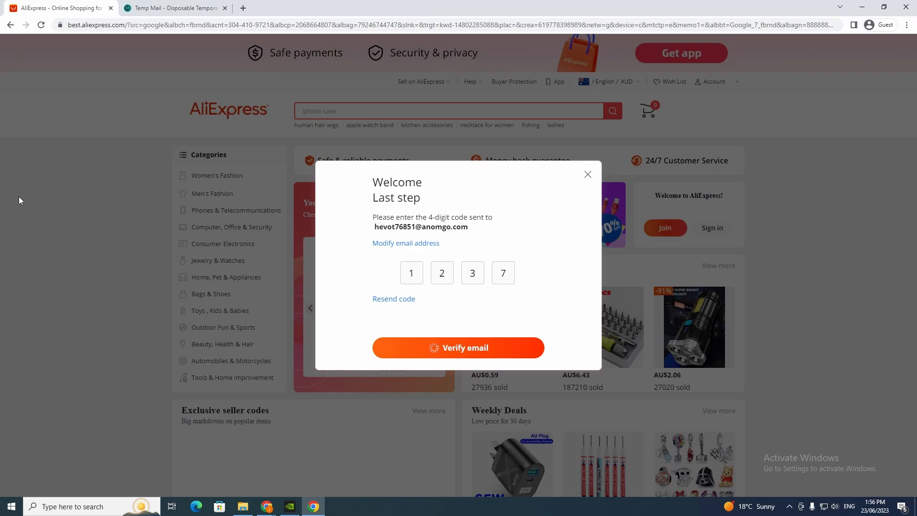
left_click(458, 347)
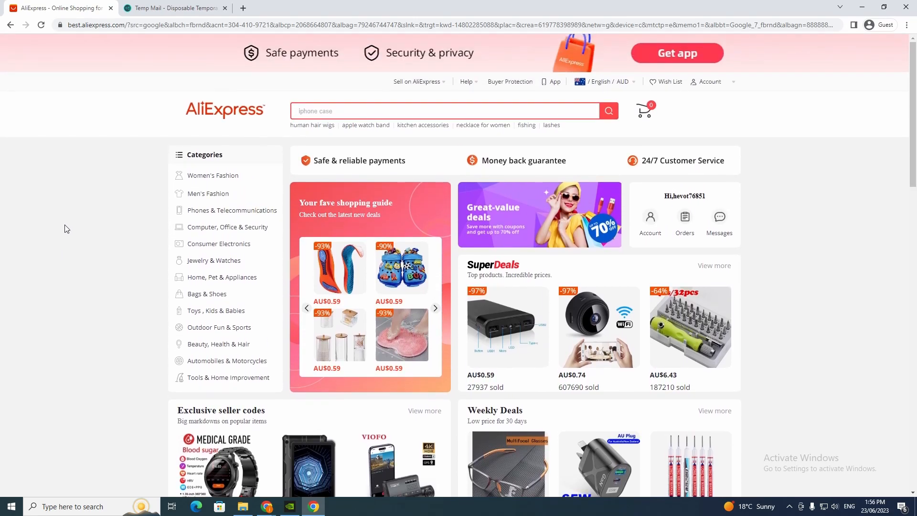
- Pick the 'Artificial Plants Bonsai' item from the More to love recommendations
scroll("down", 3)
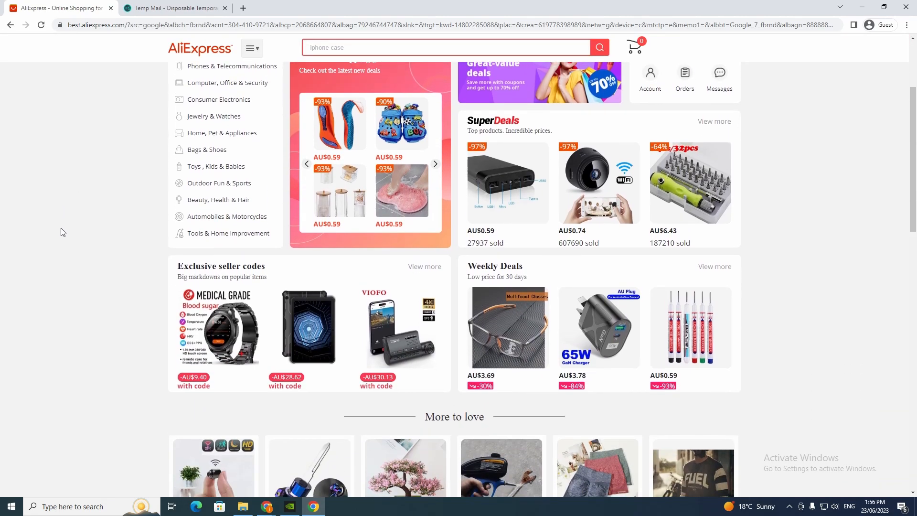
scroll("down", 3)
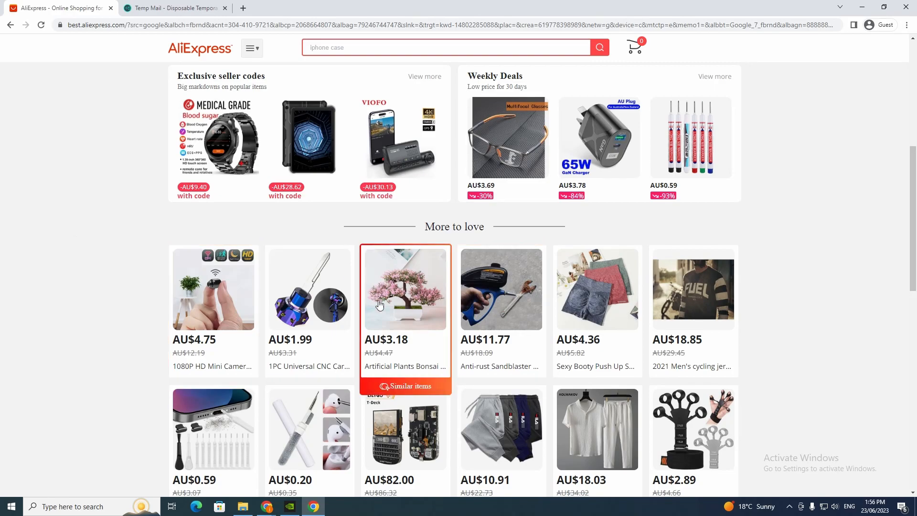
mouse_move(402, 320)
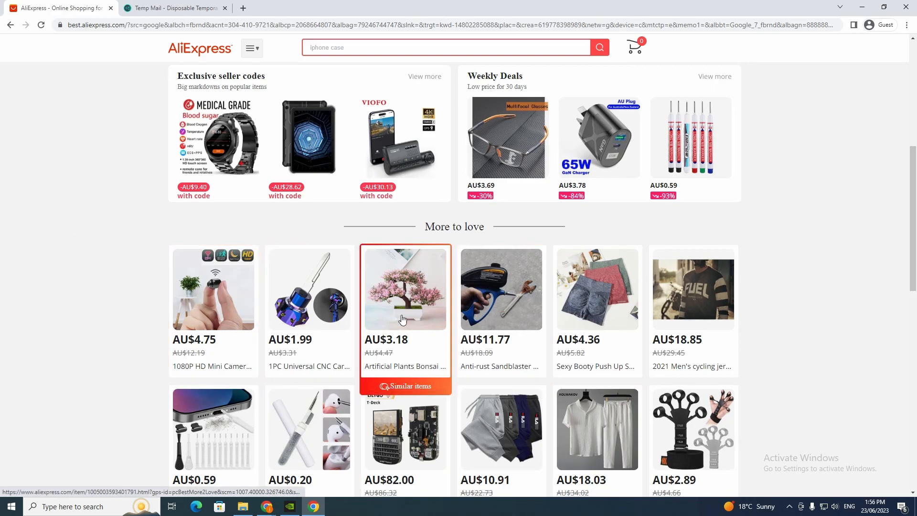
left_click(404, 287)
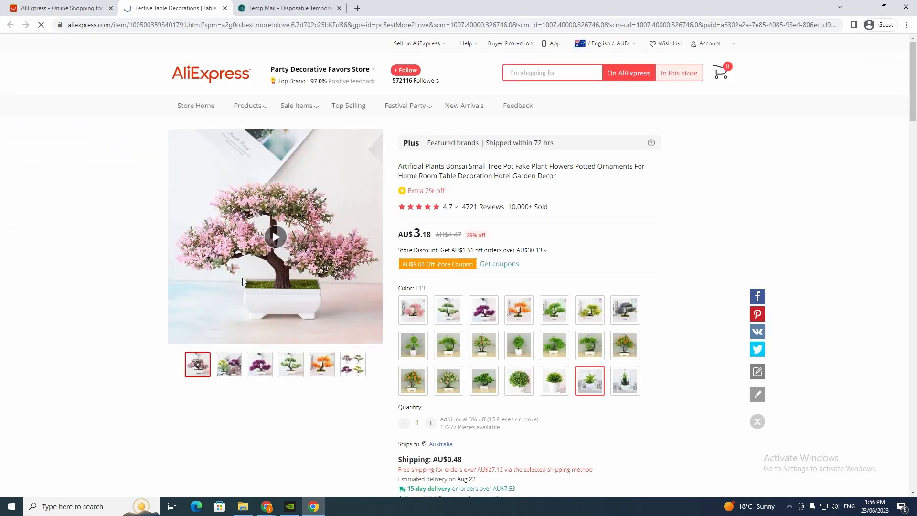
- Add the white artificial bonsai plant to the cart and go to the shopping cart
scroll("down", 3)
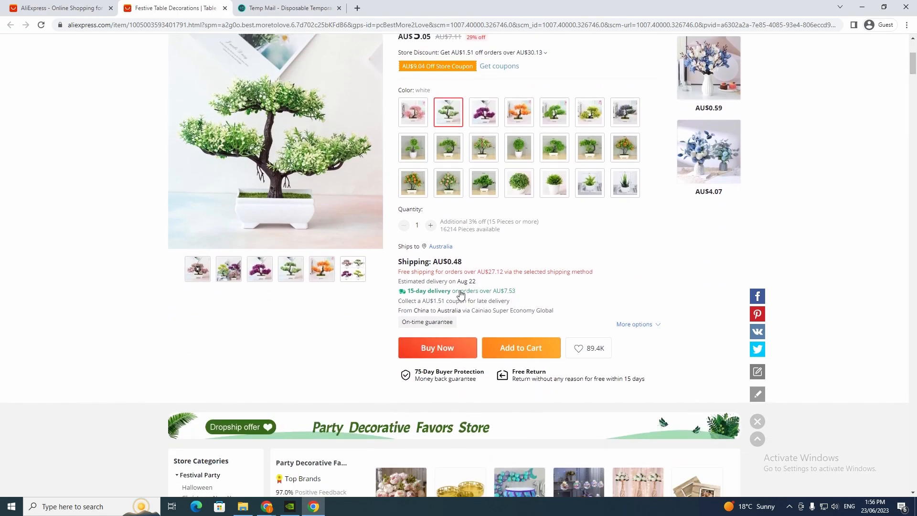
scroll("up", 3)
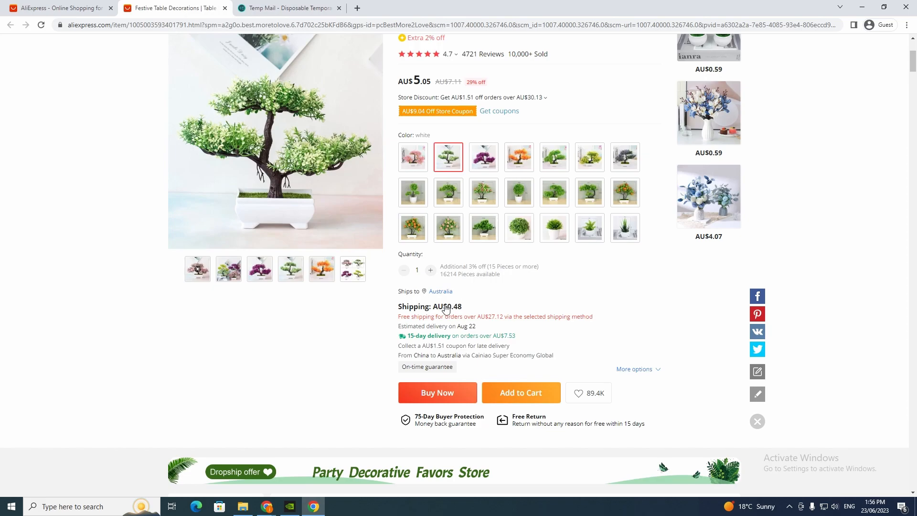
scroll("down", 3)
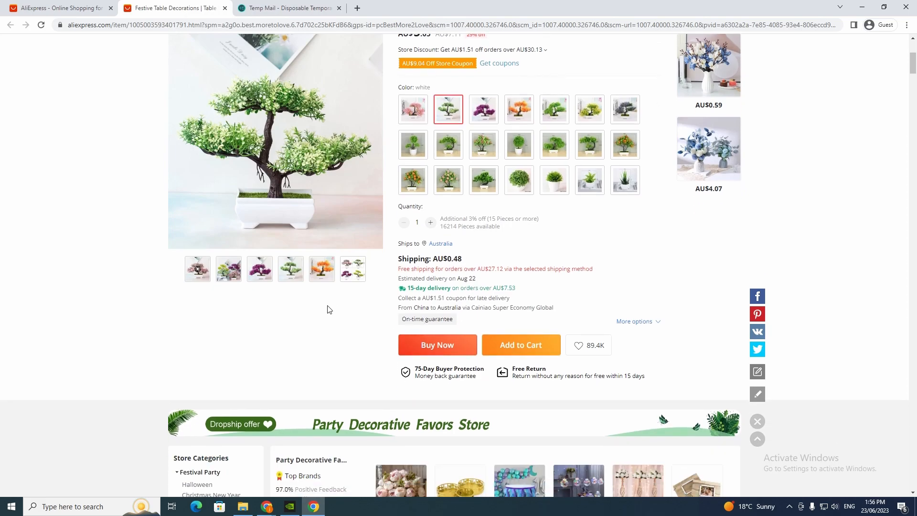
mouse_move(536, 305)
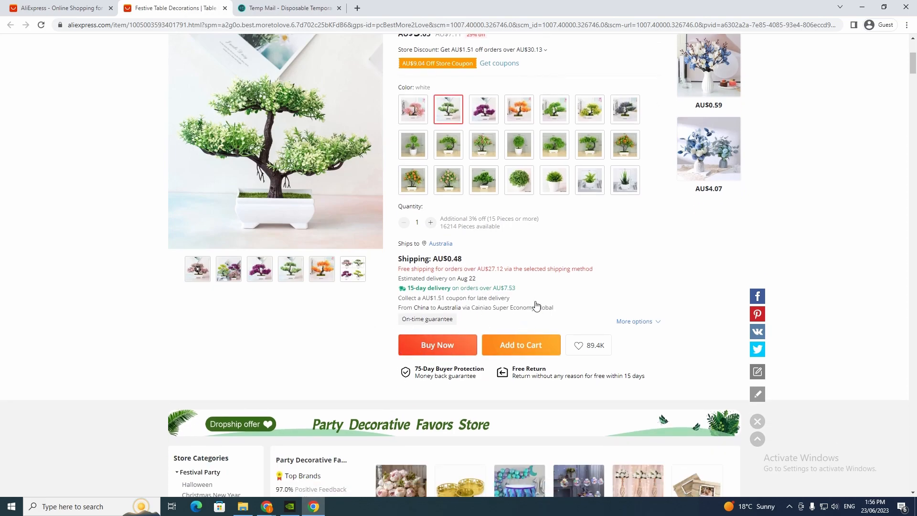
mouse_move(531, 344)
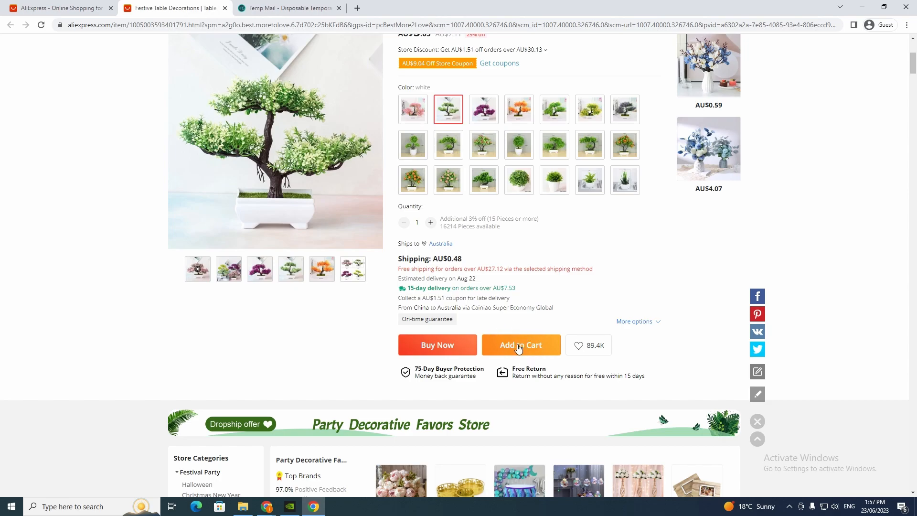
left_click(520, 344)
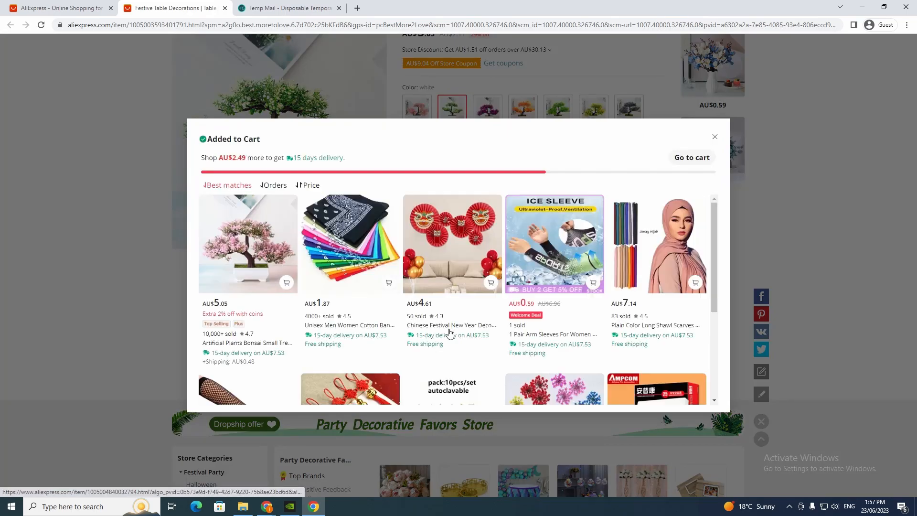
scroll("down", 3)
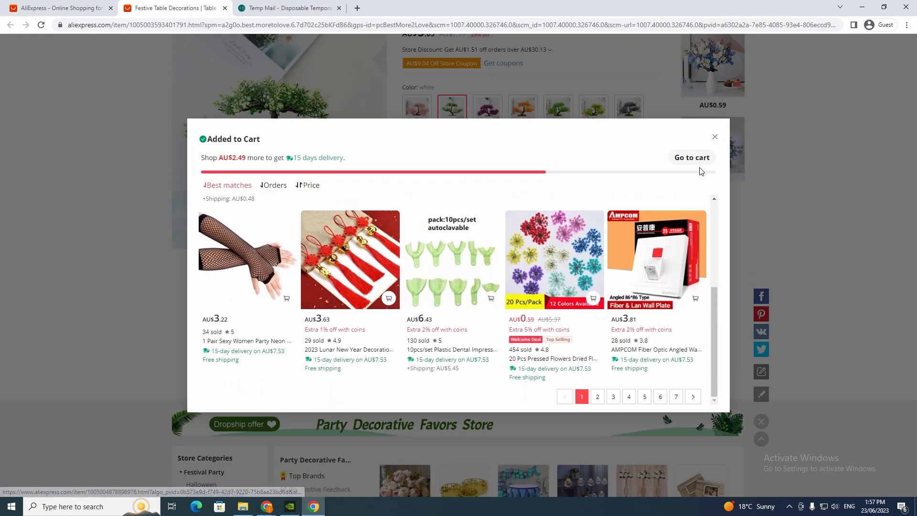
left_click(691, 156)
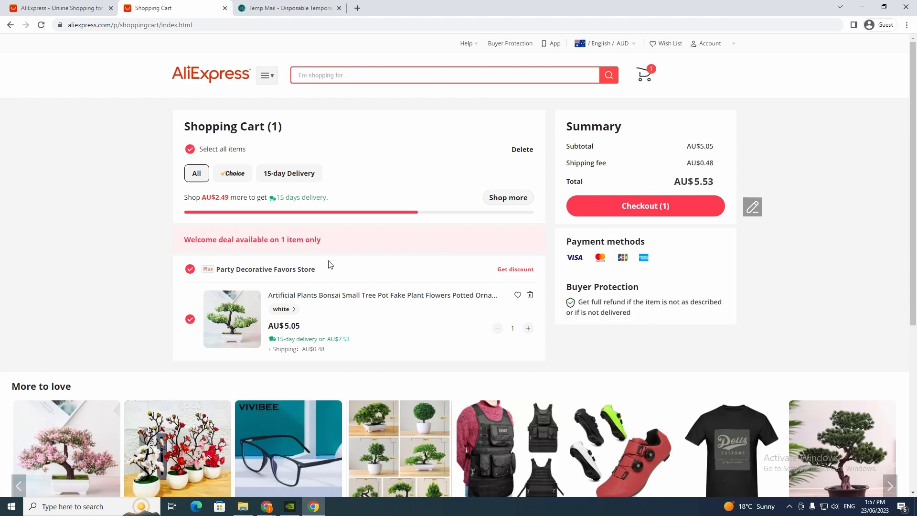
- Proceed to checkout with the bonsai and bring up the payment method choices
left_click(645, 206)
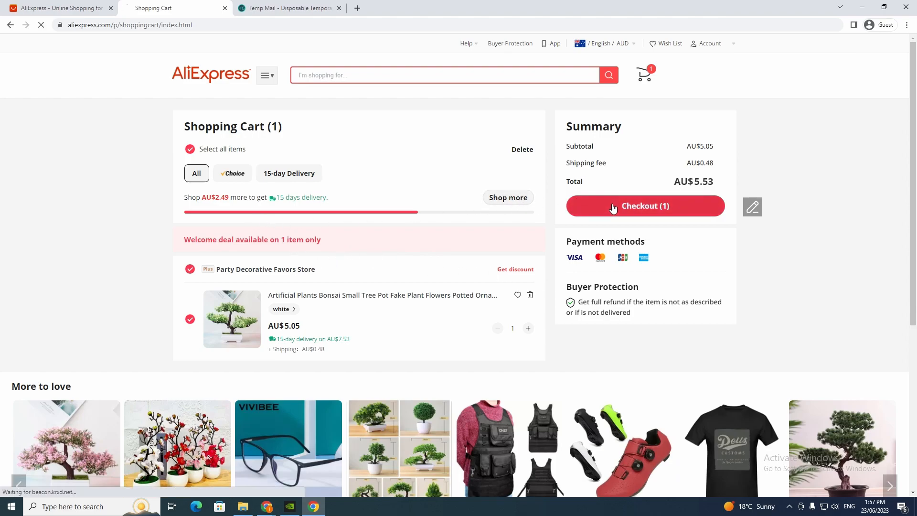
left_click(644, 206)
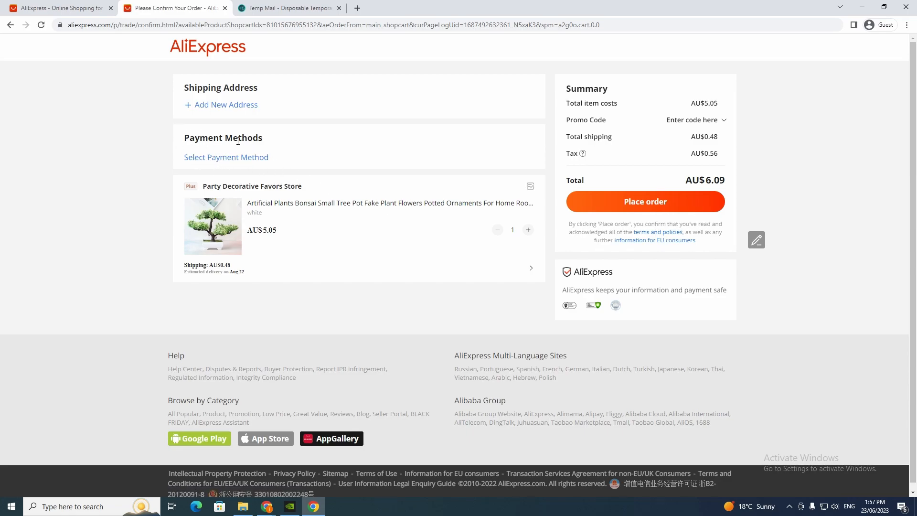
left_click(226, 157)
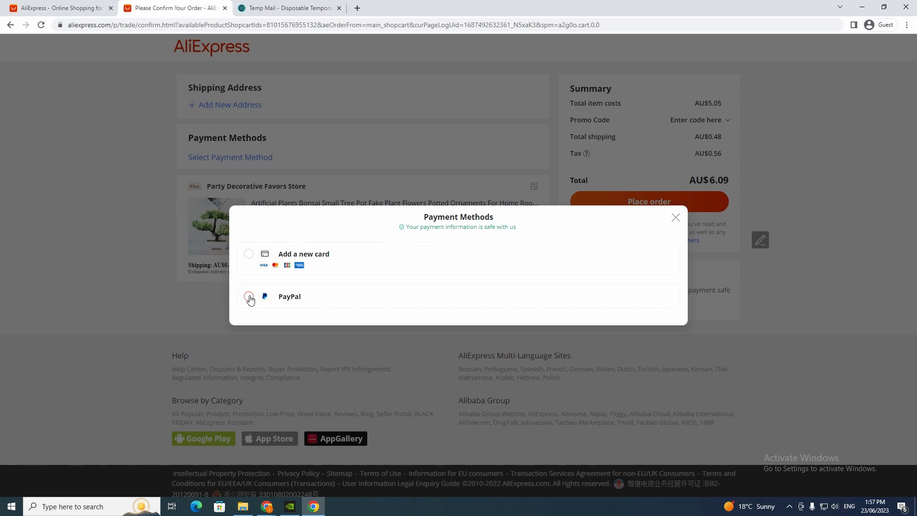
- Select PayPal in the Payment Methods dialog and confirm it for the AU$6.09 order
left_click(248, 296)
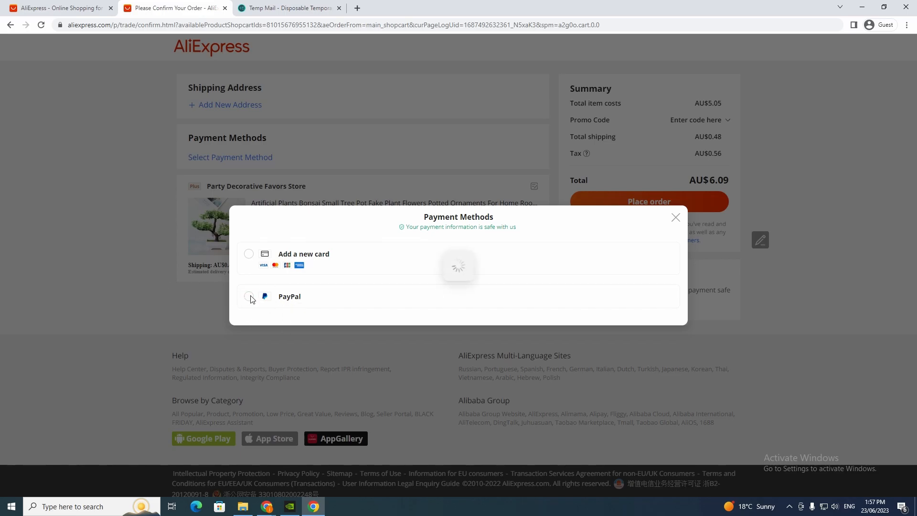
left_click(248, 296)
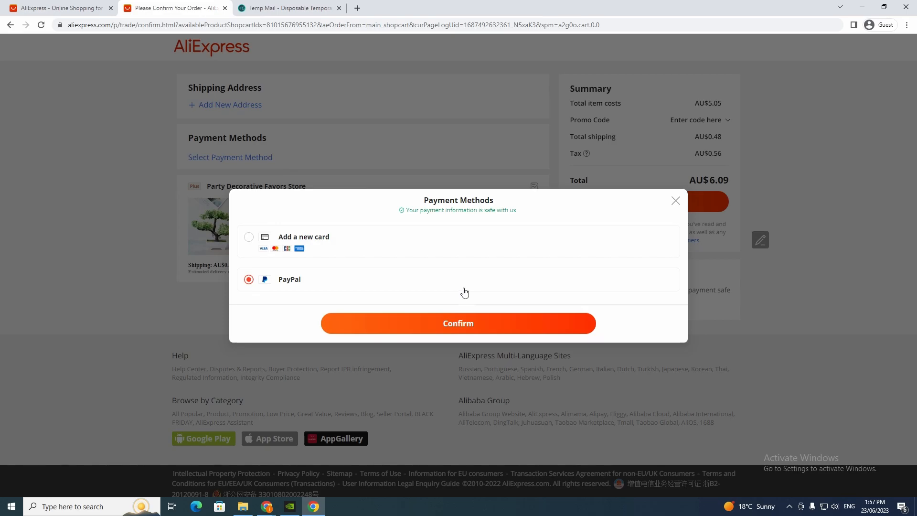
mouse_move(471, 331)
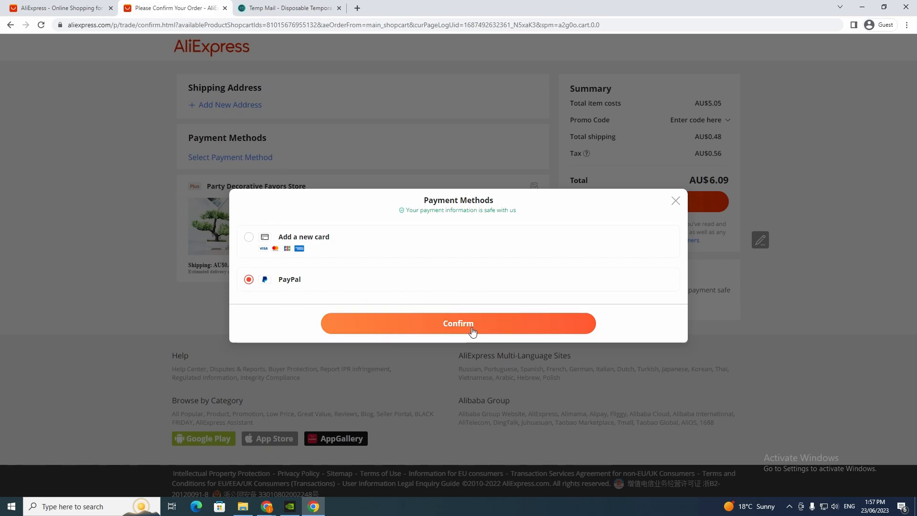
left_click(458, 323)
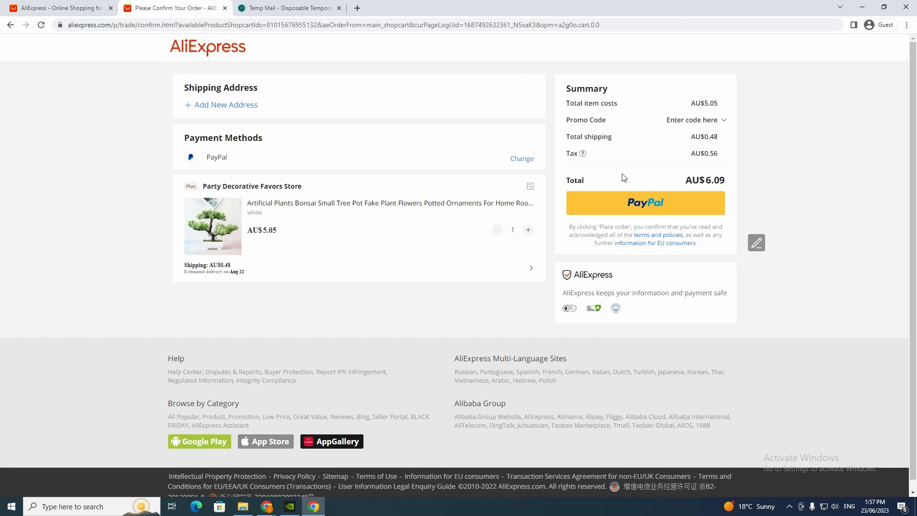
mouse_move(727, 187)
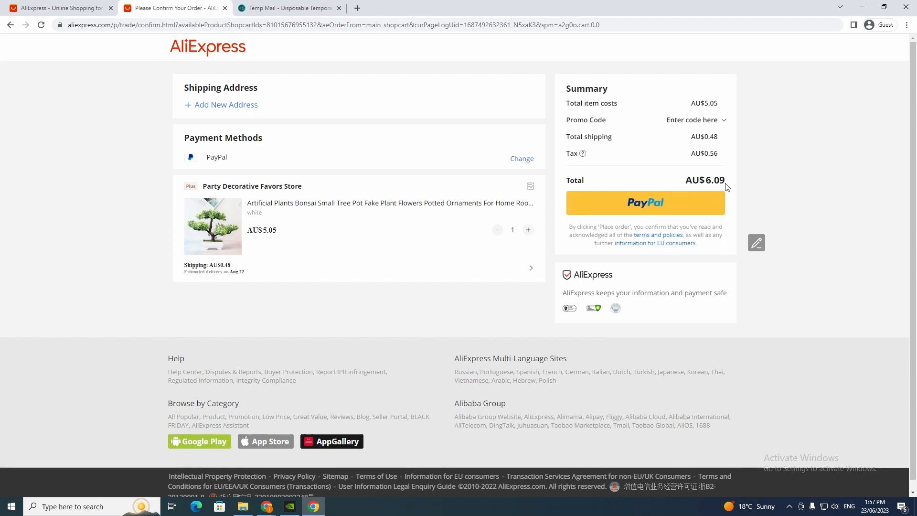
- Launch PayPal payment from the order Summary, bringing up the PayPal sign-in window
left_click(645, 202)
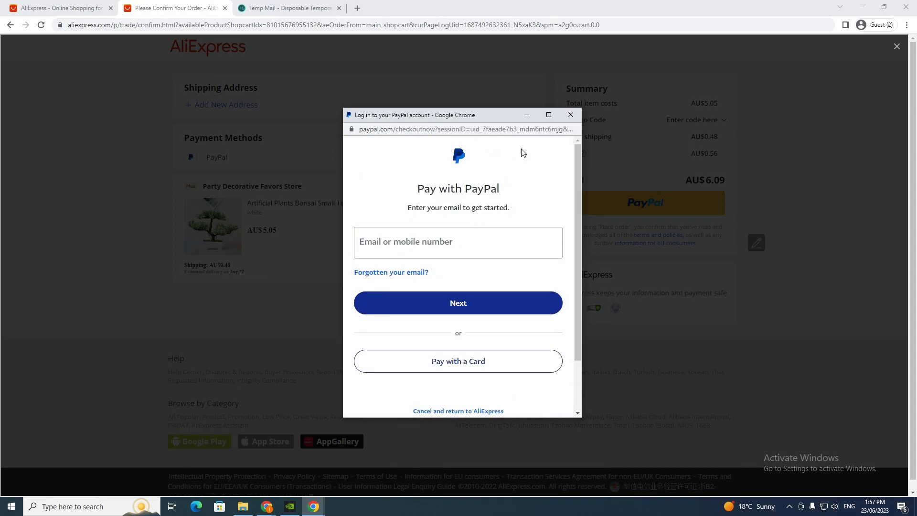
mouse_move(532, 166)
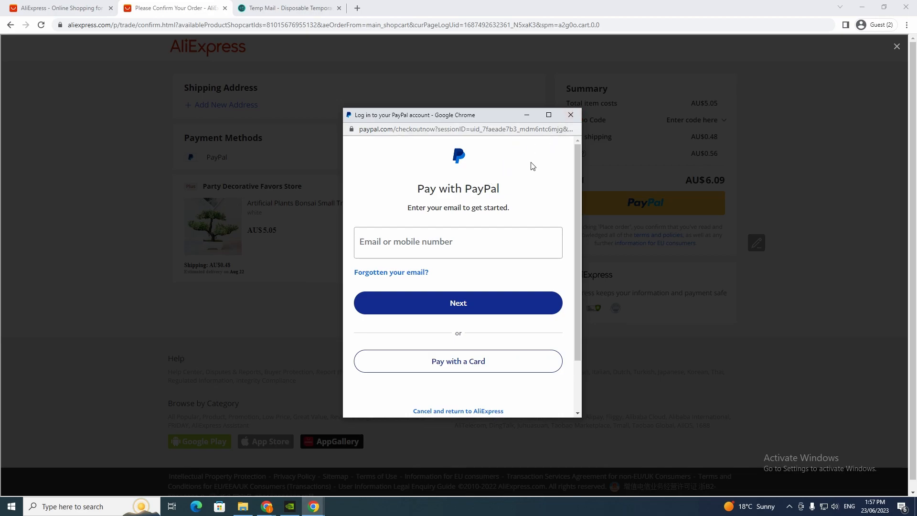
mouse_move(499, 174)
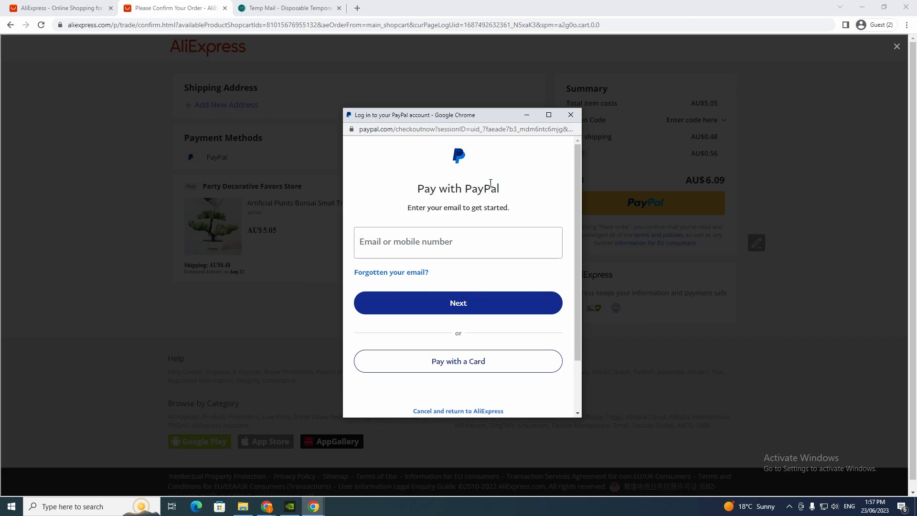
mouse_move(464, 206)
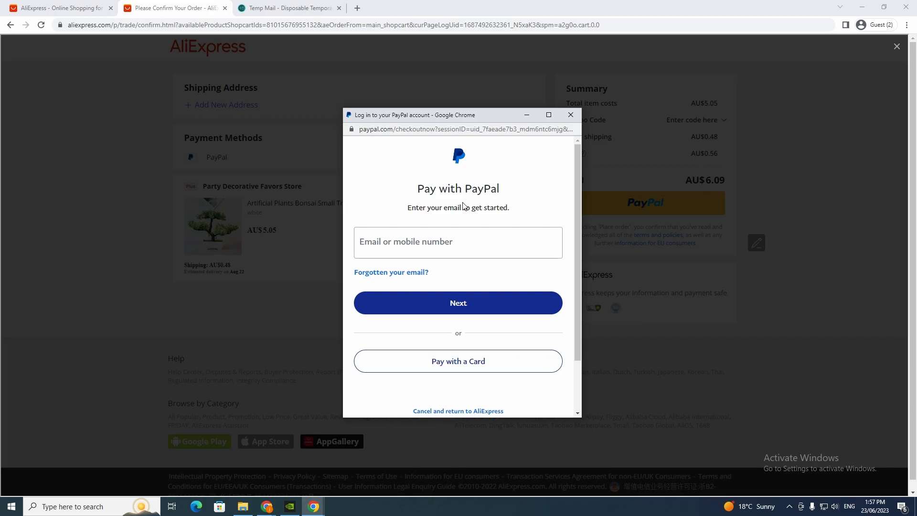
mouse_move(476, 307)
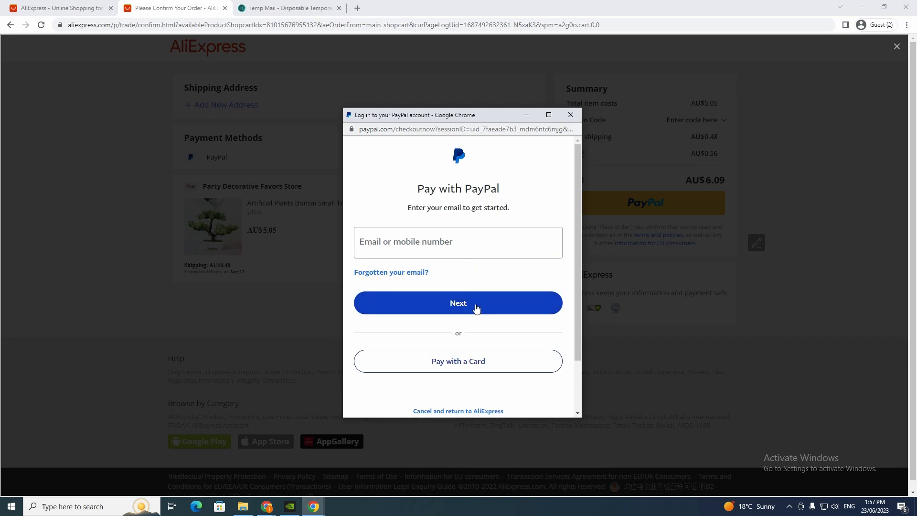